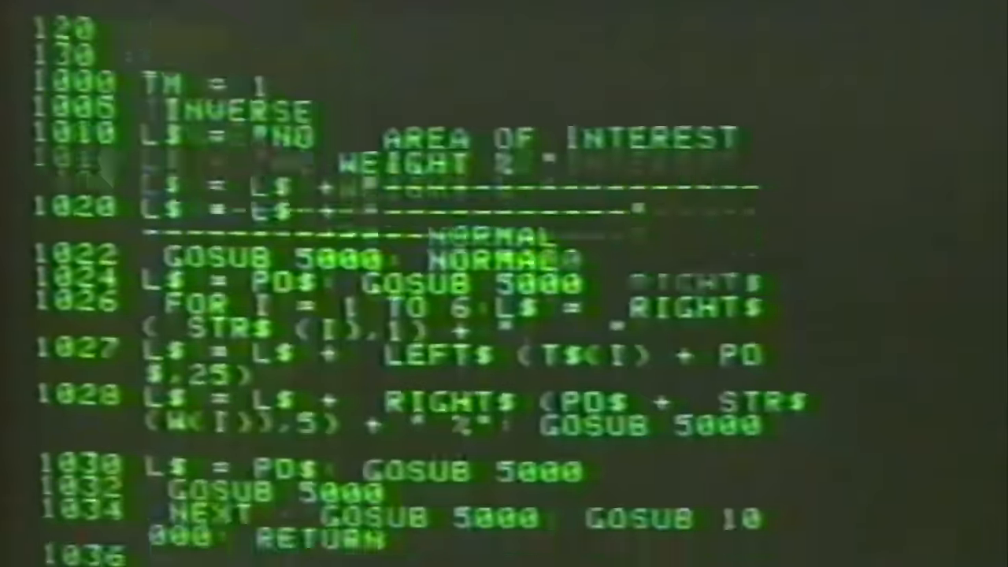
scroll("down", 3)
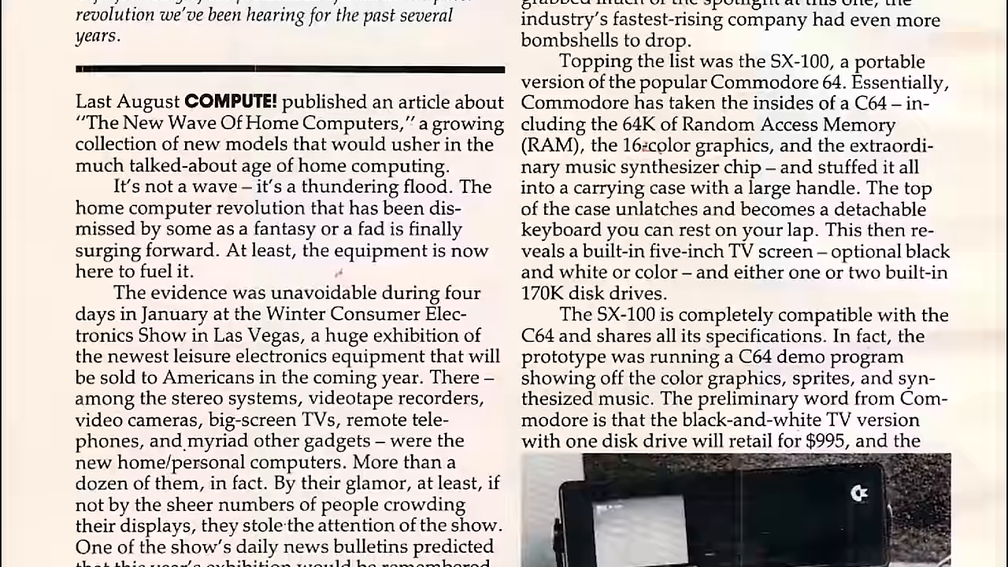
scroll("down", 3)
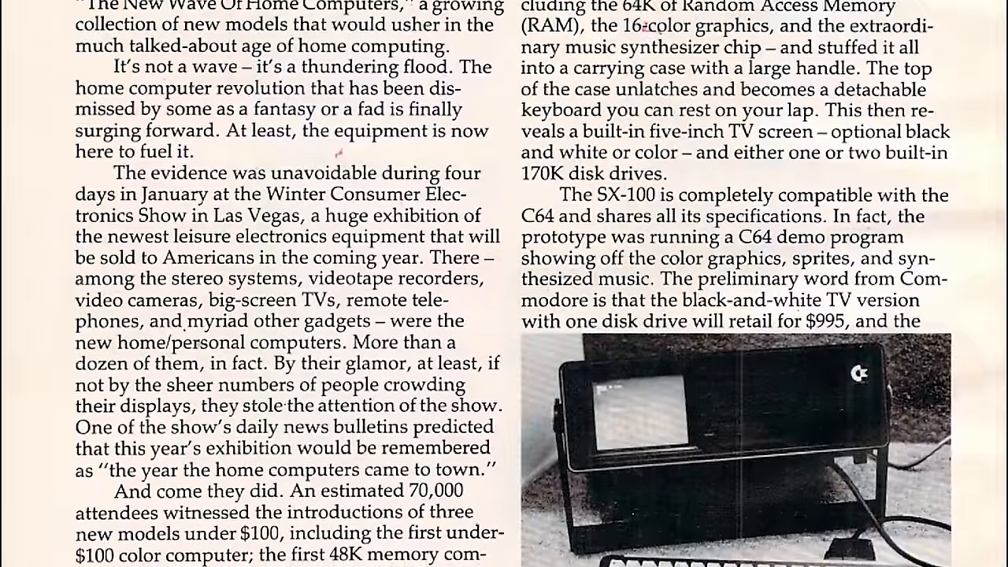
scroll("down", 3)
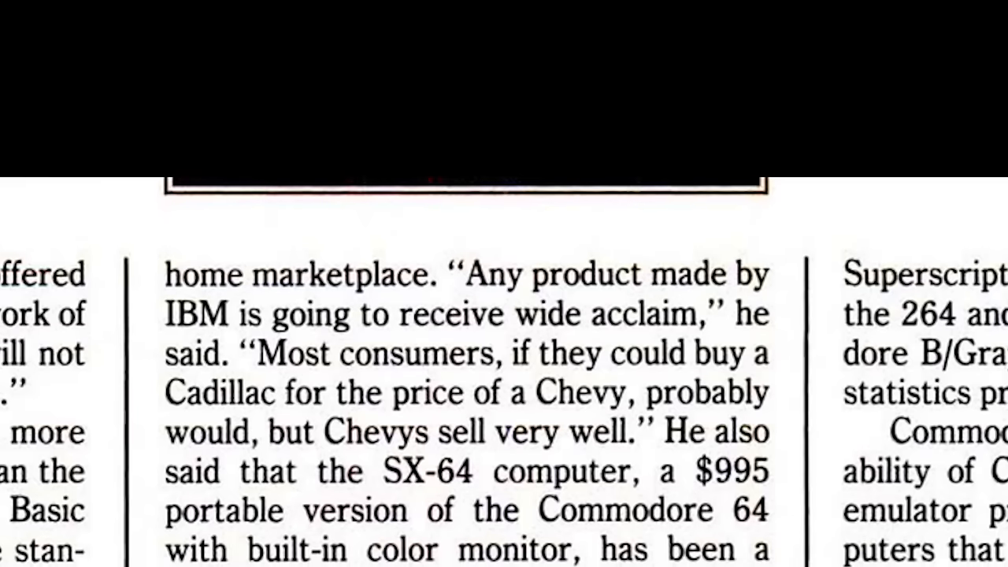
scroll("down", 3)
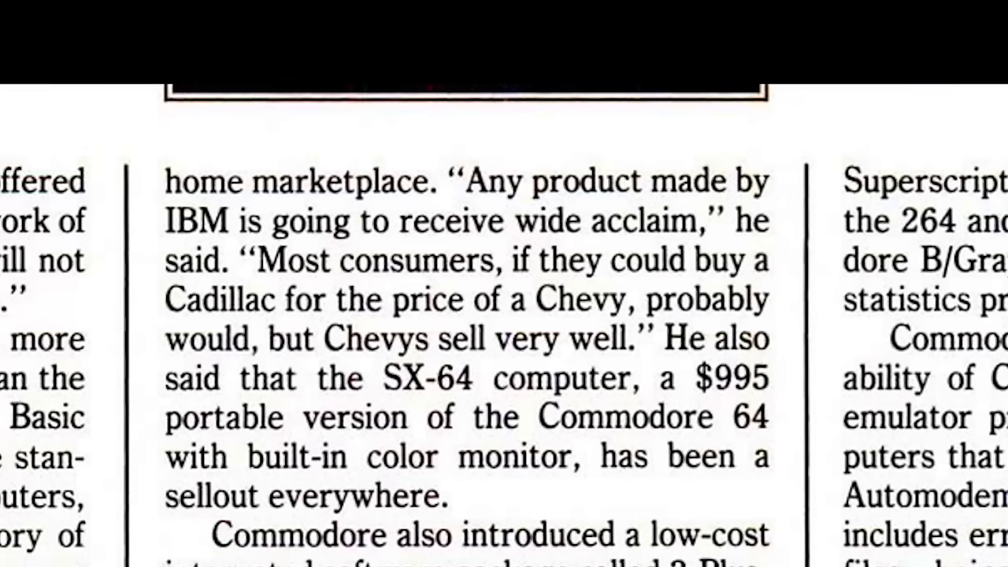
scroll("down", 3)
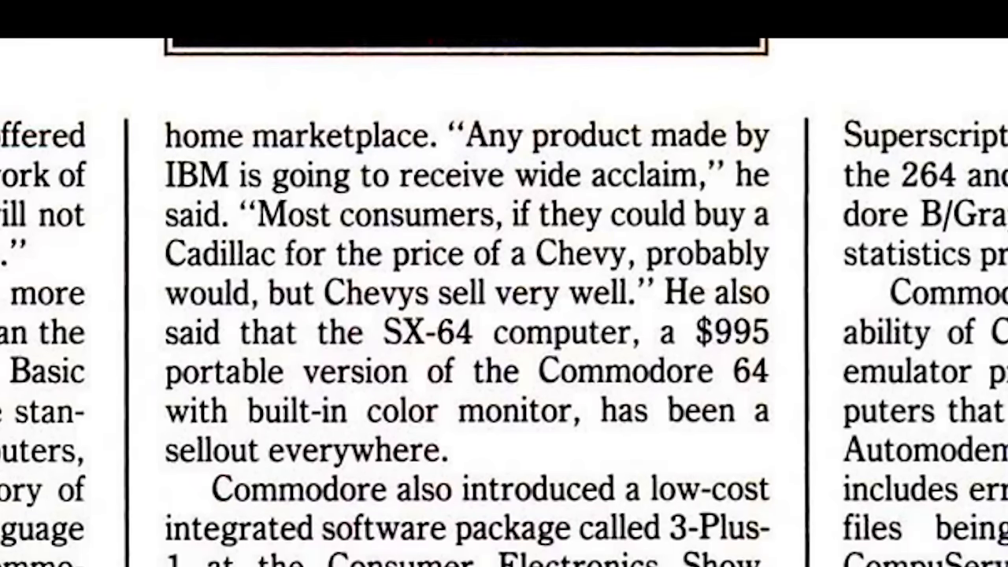